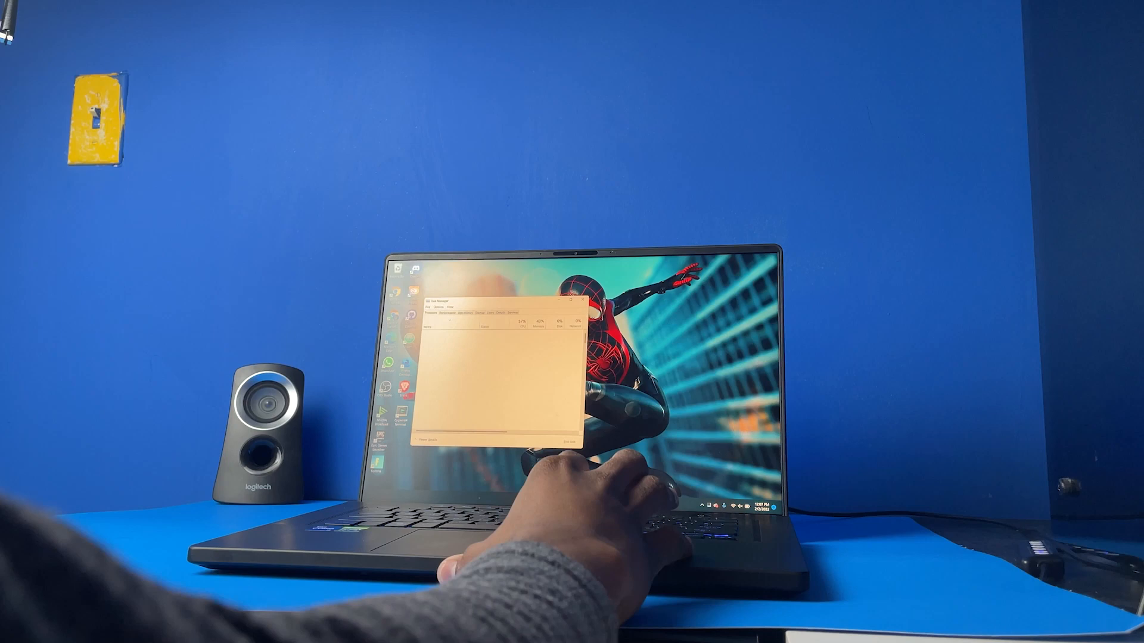
Show the memory performance page: 16.0 GB at 3200 MHz, 2 of 4 slots used
left_click(453, 312)
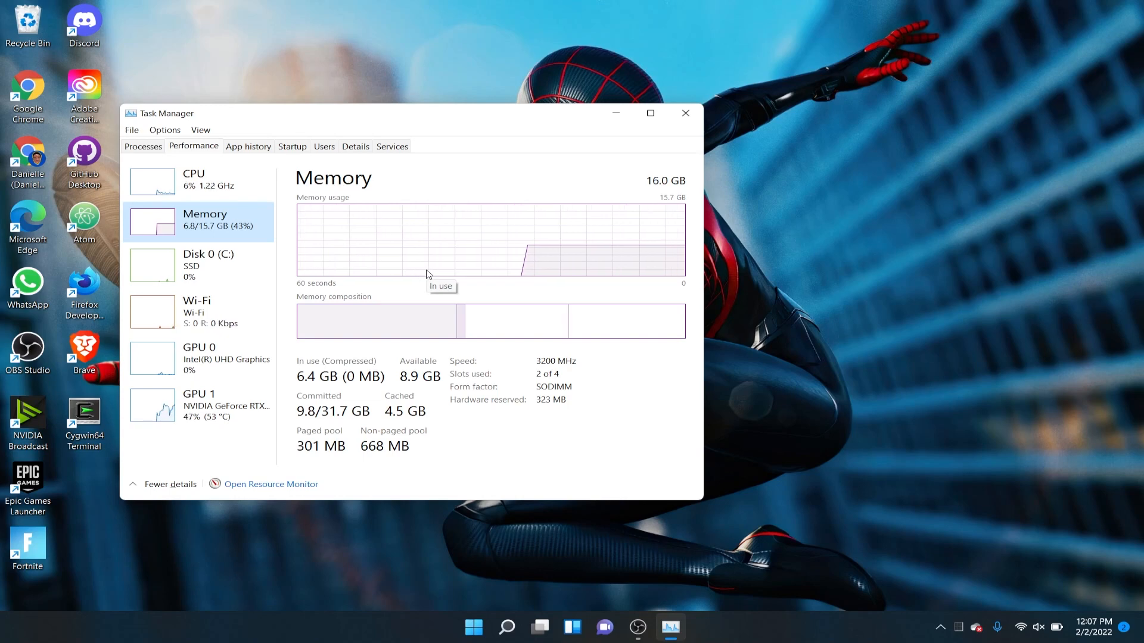
Show the Disk 0 (C:) performance page for the 477 GB NVMe SSD
left_click(208, 265)
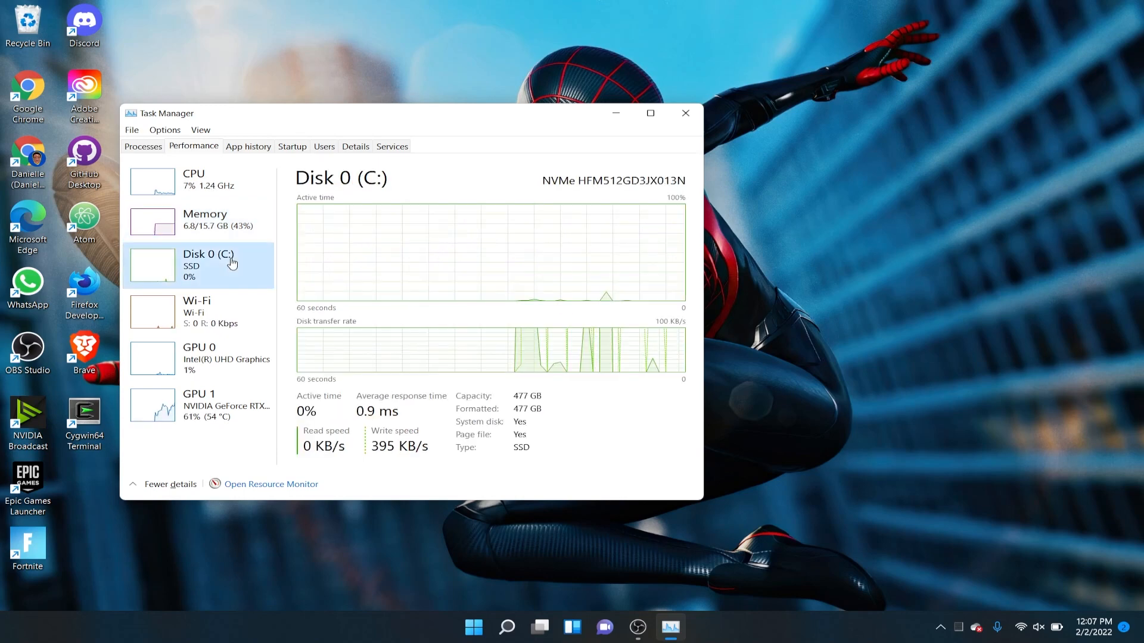